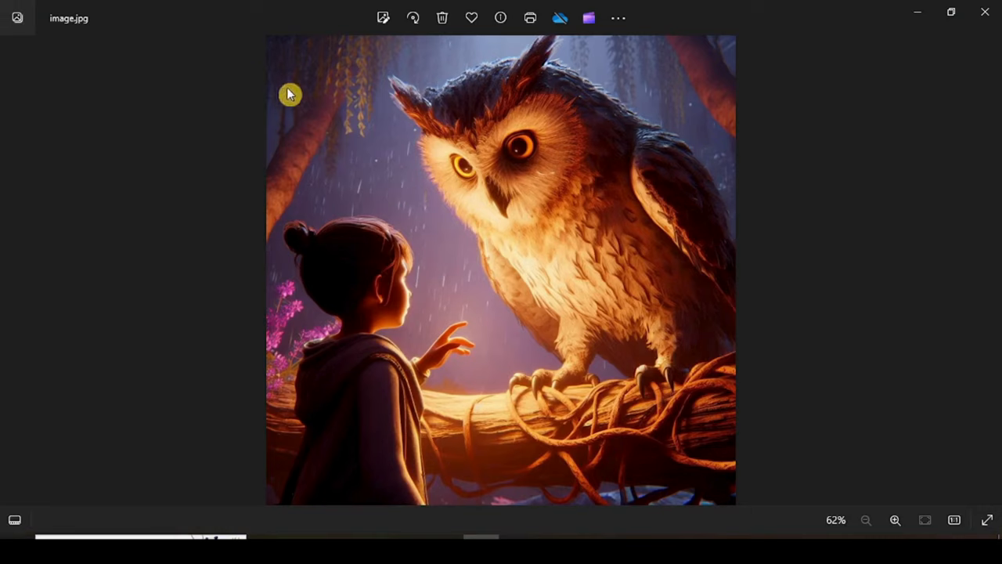
{"action": "mouse_move", "coordinate": [348, 486]}
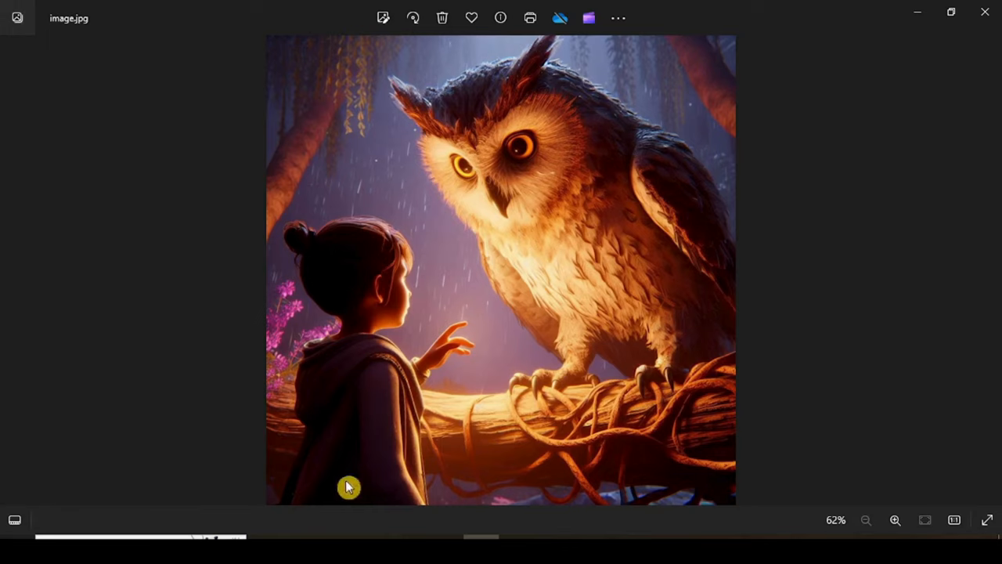
{"action": "mouse_move", "coordinate": [390, 322]}
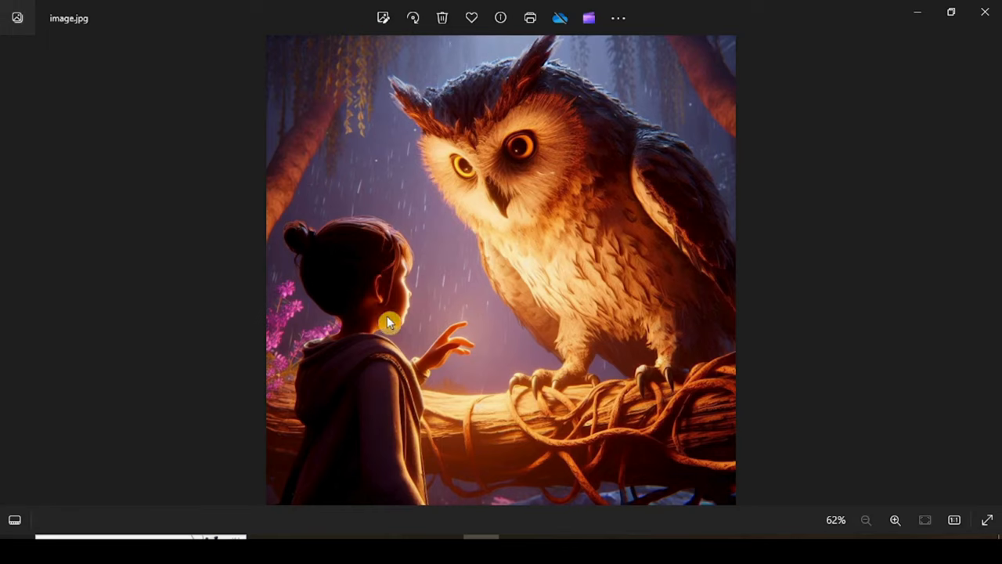
{"action": "mouse_move", "coordinate": [529, 332]}
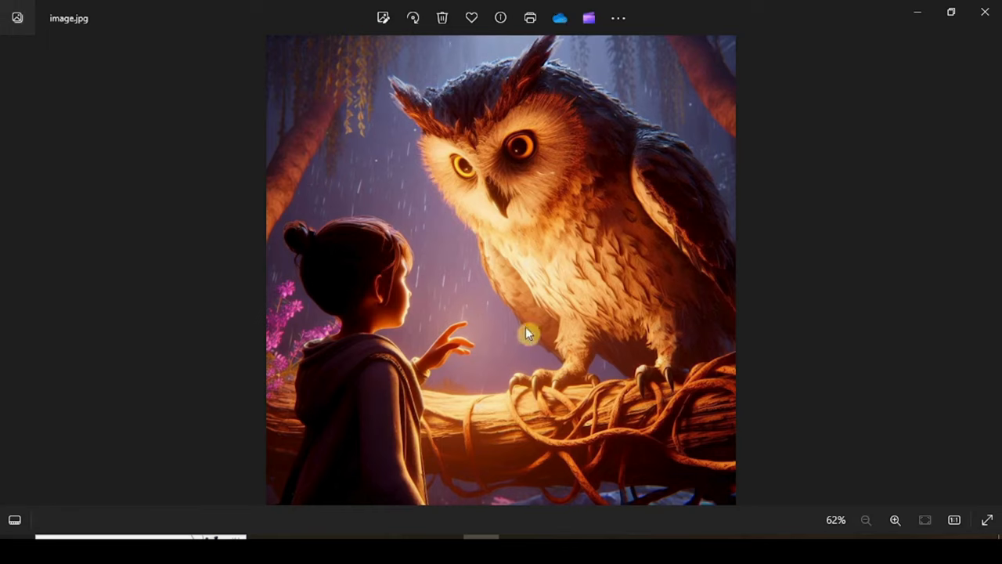
{"action": "mouse_move", "coordinate": [472, 282]}
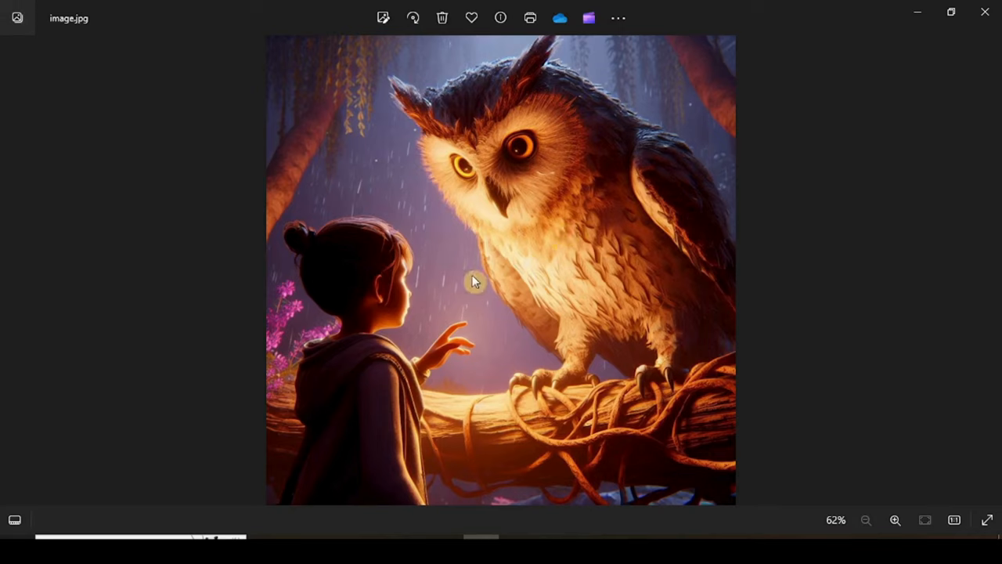
{"action": "mouse_move", "coordinate": [507, 252]}
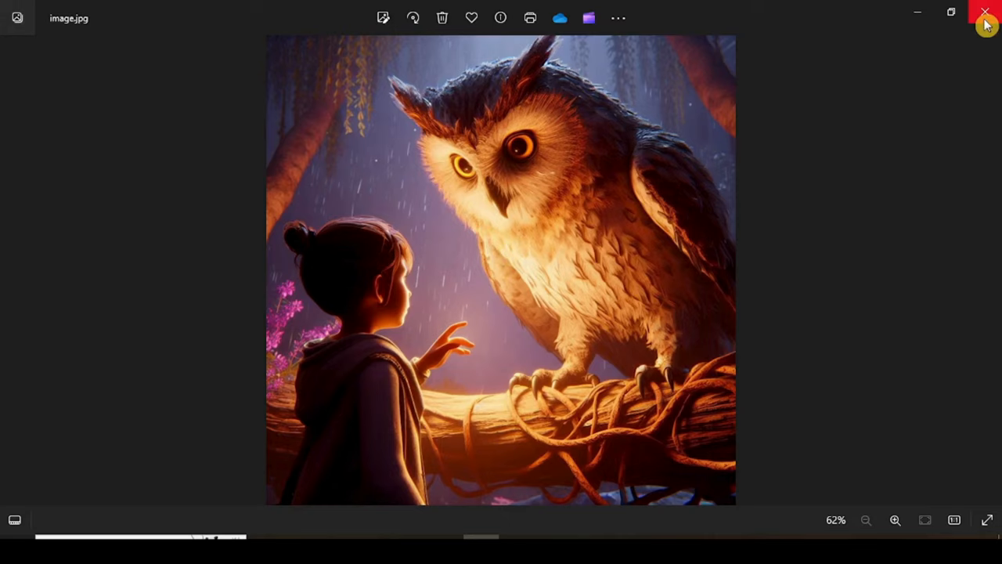
{"action": "mouse_move", "coordinate": [985, 14]}
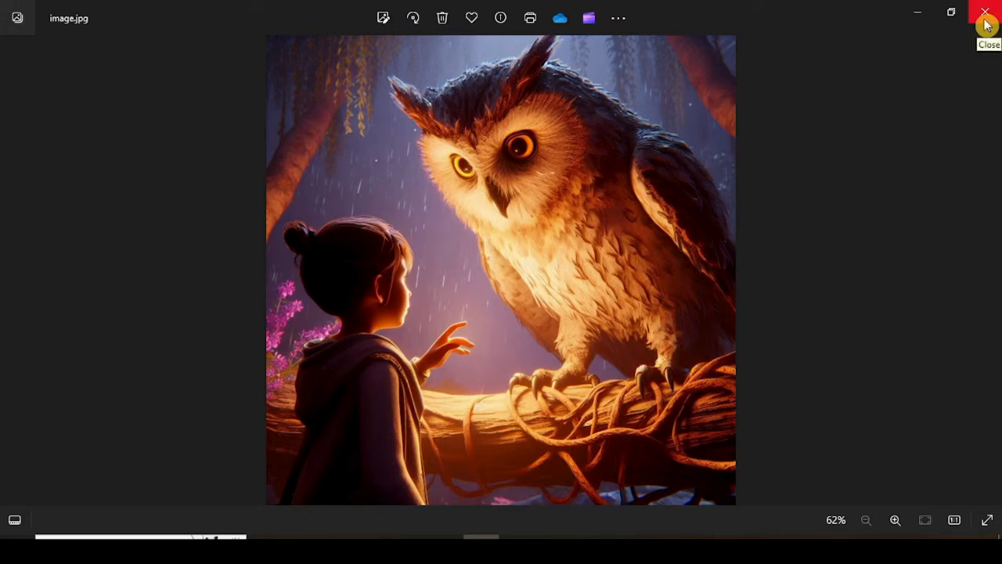
Step: Close the Photos viewer and start a blank 1920 × 1080 video design from Canva home
{"action": "left_click", "coordinate": [985, 14]}
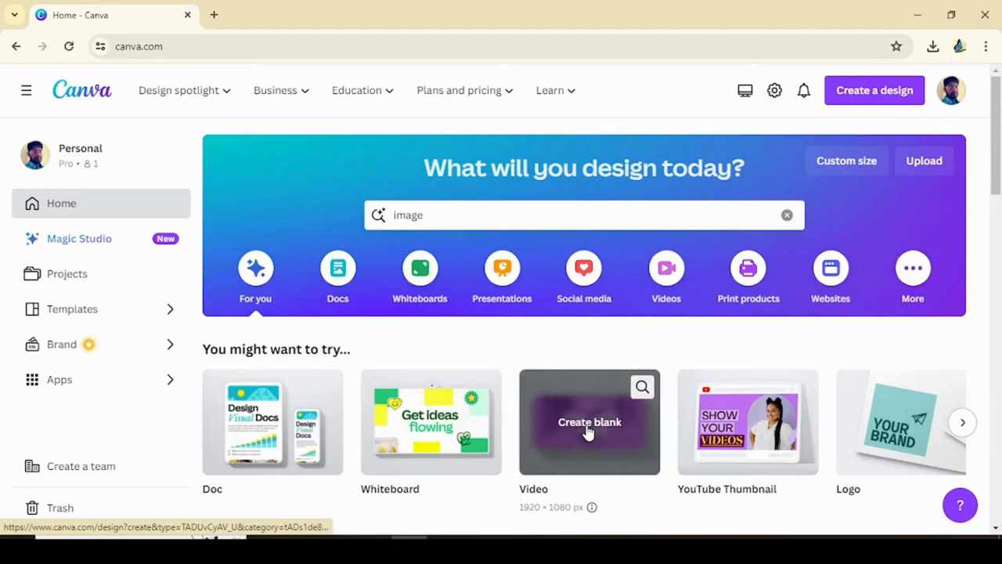
{"action": "left_click", "coordinate": [589, 423]}
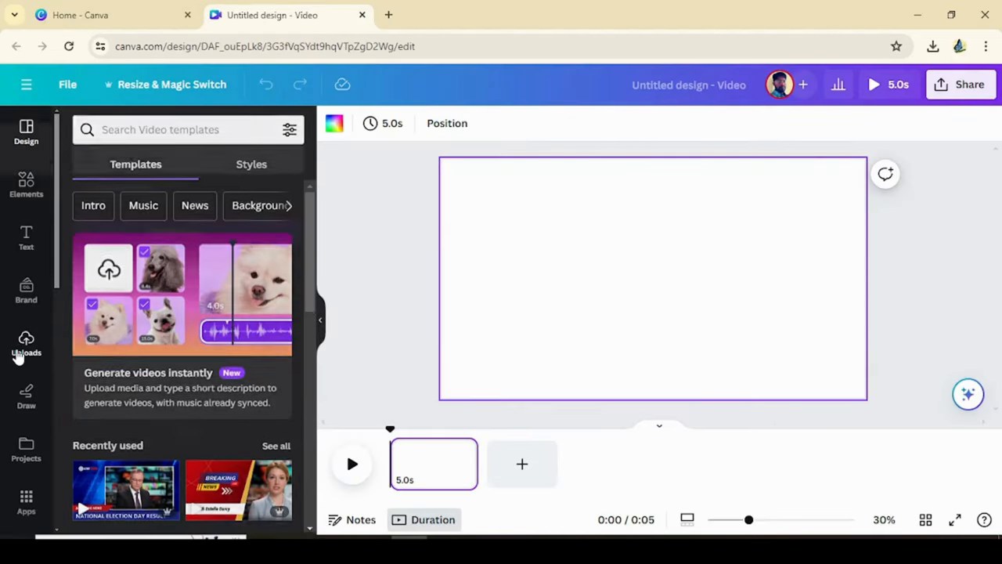
Step: Add the uploaded owl-and-girl image to the first video page from Uploads
{"action": "left_click", "coordinate": [25, 344]}
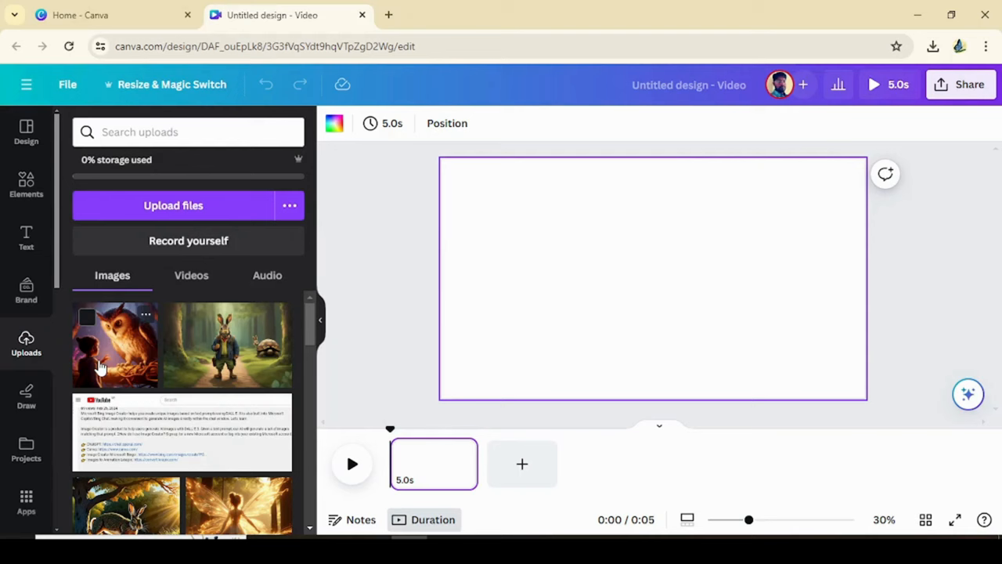
{"action": "left_click", "coordinate": [114, 345]}
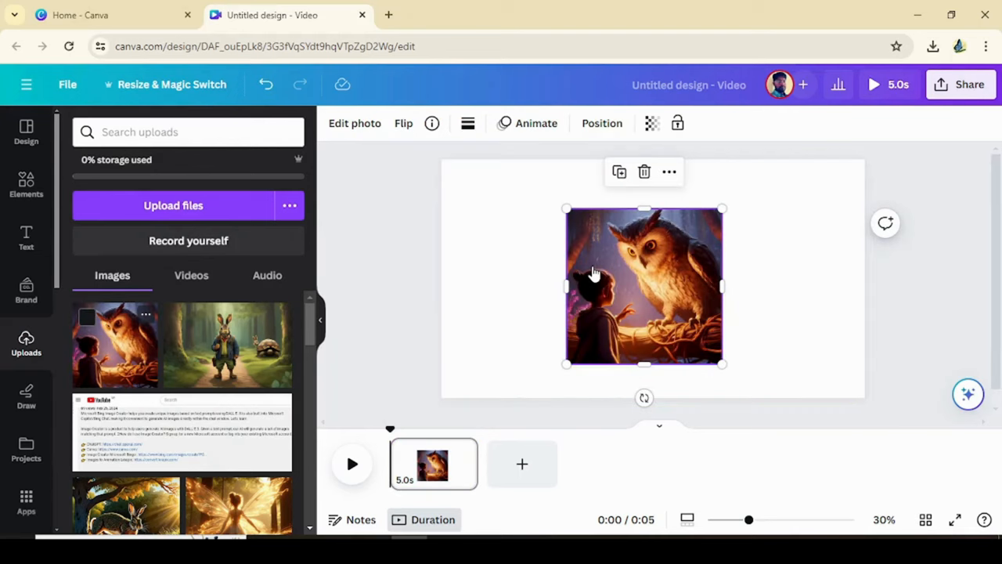
{"action": "mouse_move", "coordinate": [692, 178]}
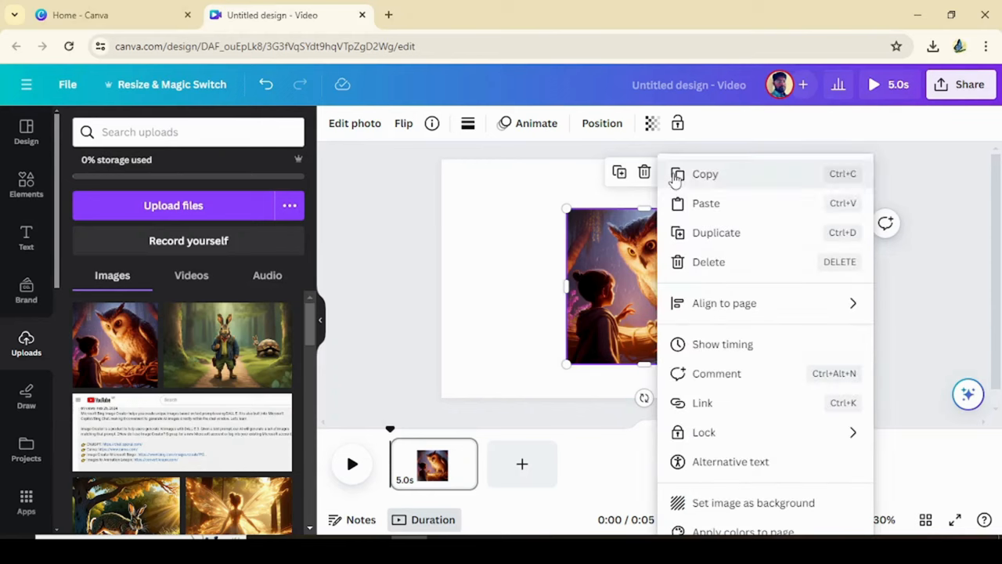
{"action": "mouse_move", "coordinate": [744, 502]}
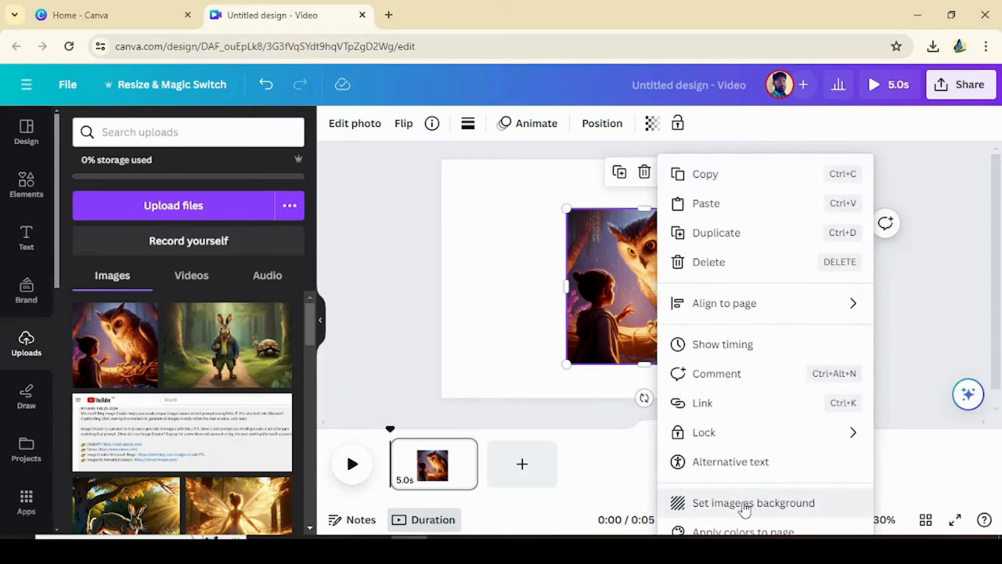
{"action": "left_click", "coordinate": [752, 501]}
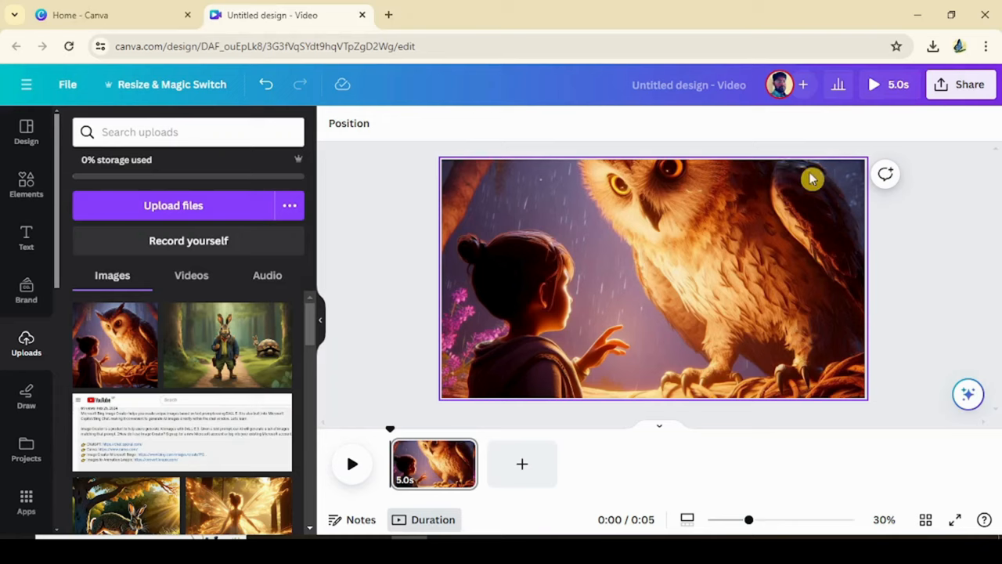
{"action": "mouse_move", "coordinate": [523, 391]}
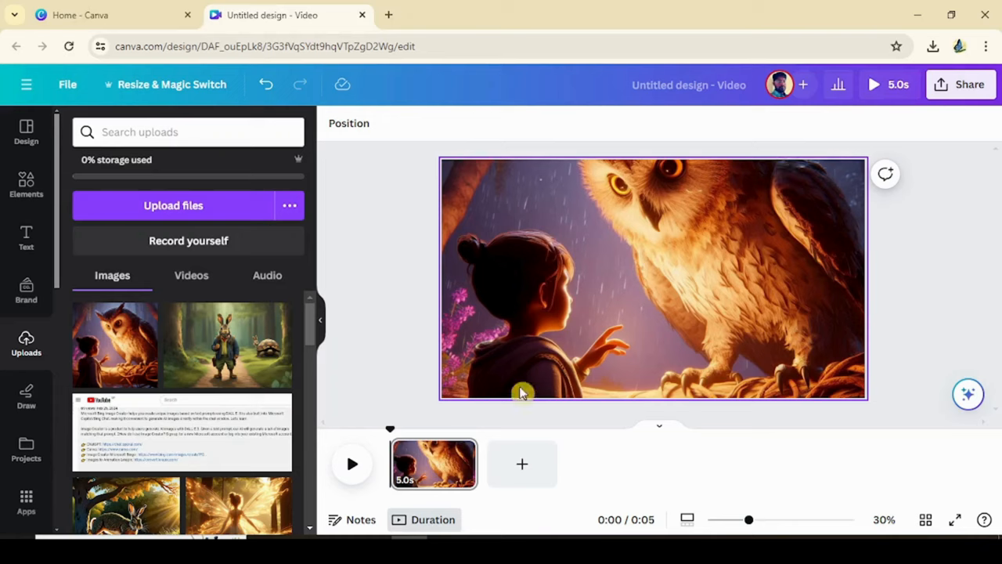
{"action": "mouse_move", "coordinate": [509, 388]}
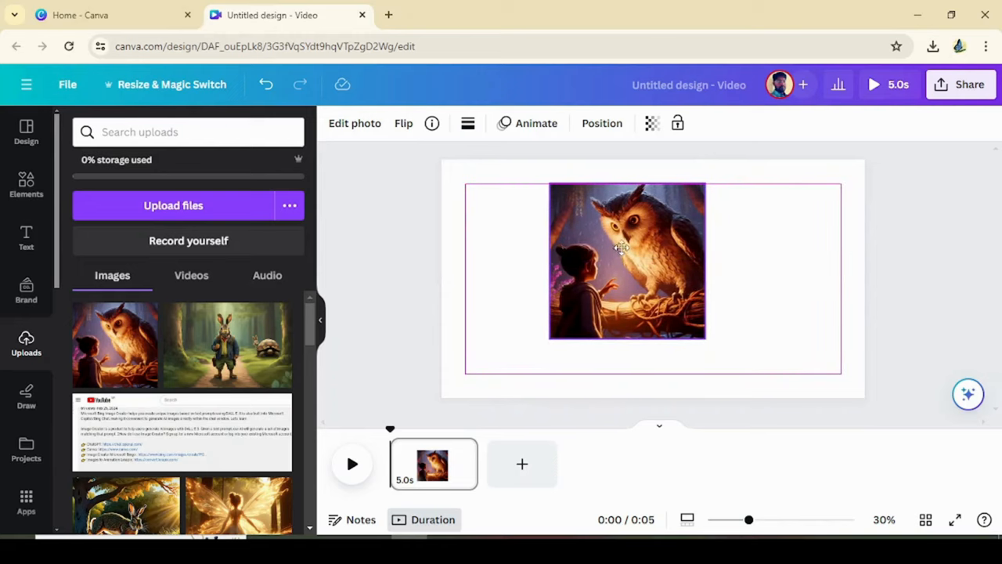
Step: Resize the owl-and-girl image to about 864 × 864 pixels on the page
{"action": "left_click", "coordinate": [624, 260]}
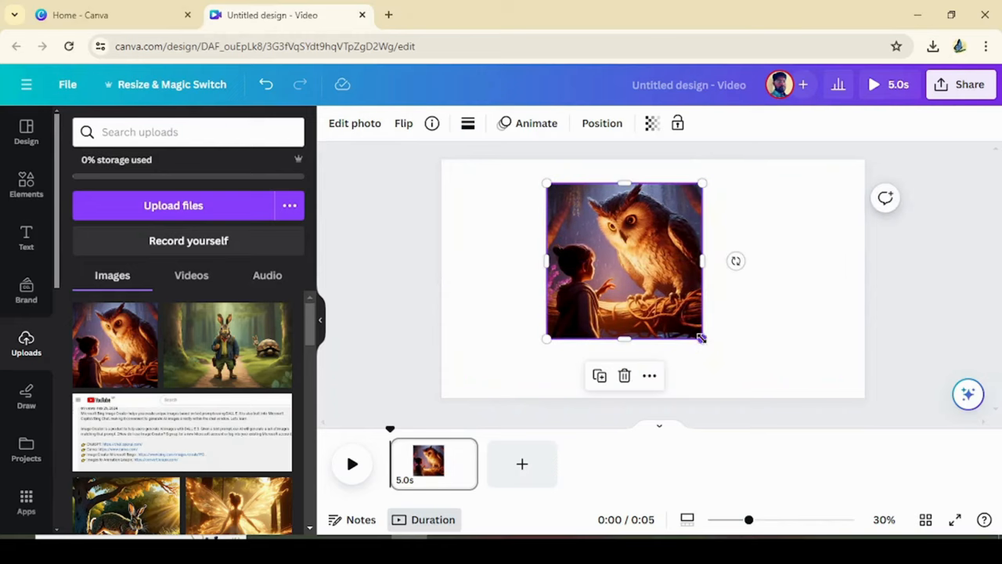
{"action": "left_click_drag", "start_coordinate": [701, 338], "coordinate": [736, 372]}
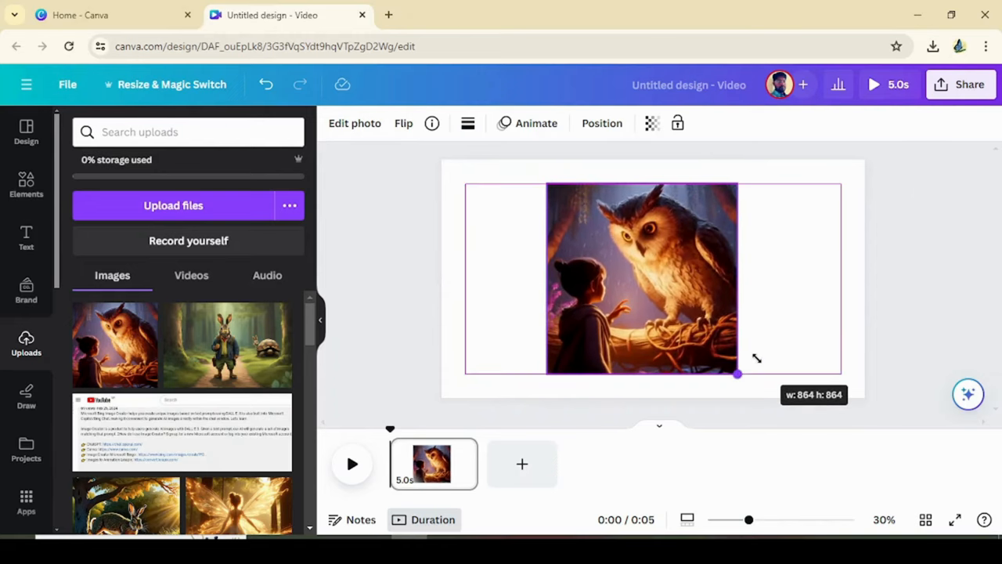
{"action": "left_click_drag", "start_coordinate": [736, 374], "coordinate": [770, 406]}
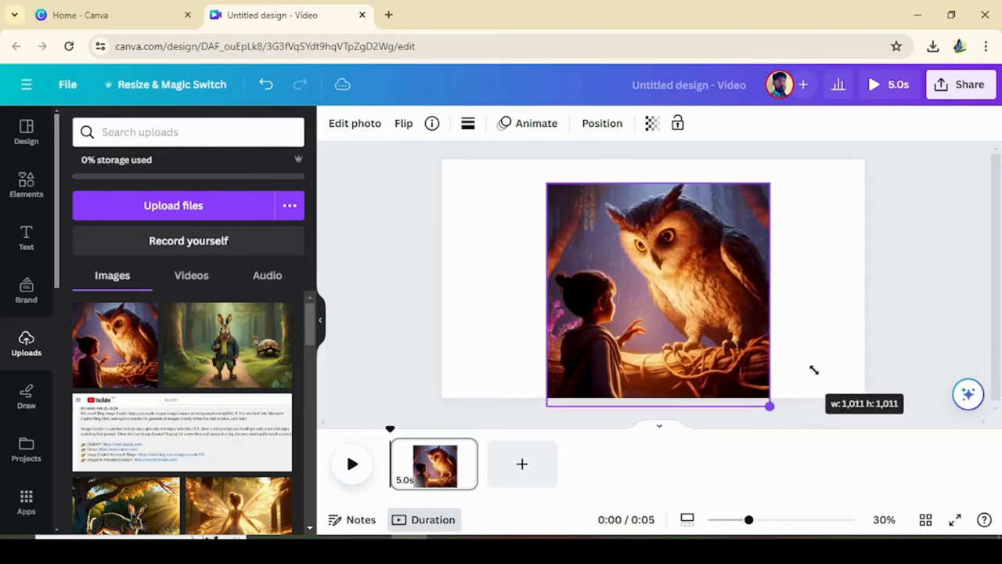
{"action": "left_click_drag", "start_coordinate": [771, 406], "coordinate": [711, 348]}
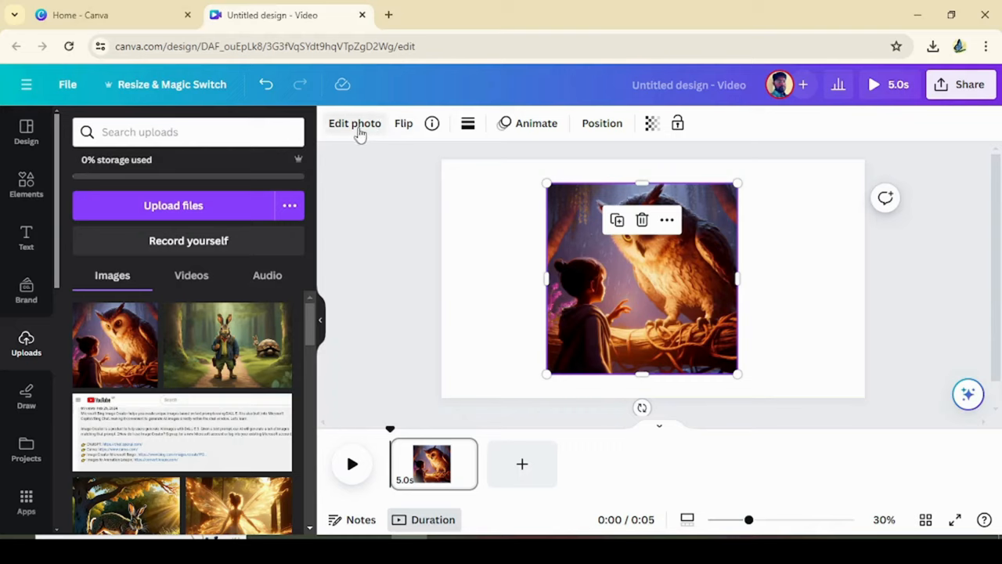
Step: Enter Edit photo's Expand tool and browse to the Whole Page size preset
{"action": "left_click", "coordinate": [354, 122]}
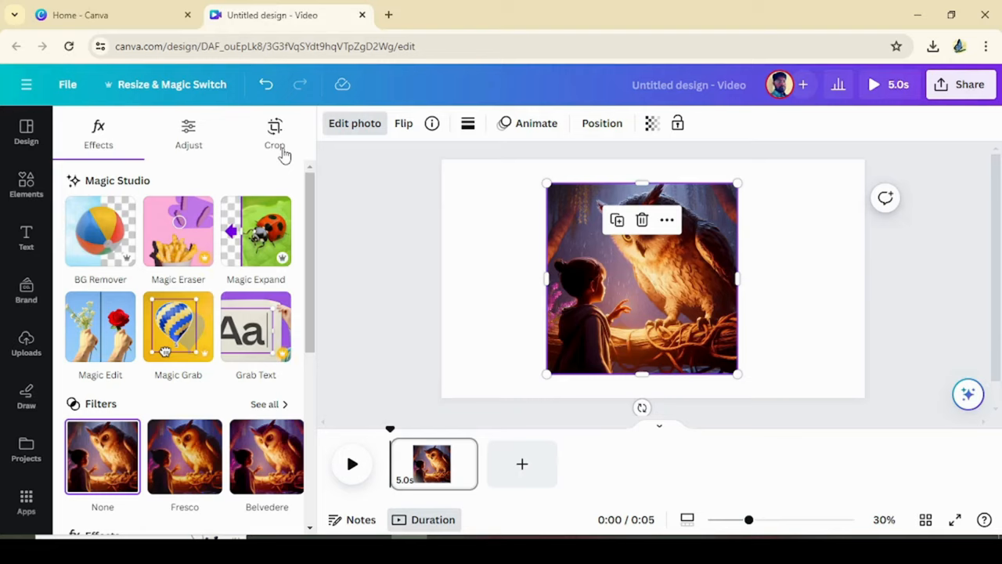
{"action": "mouse_move", "coordinate": [257, 231]}
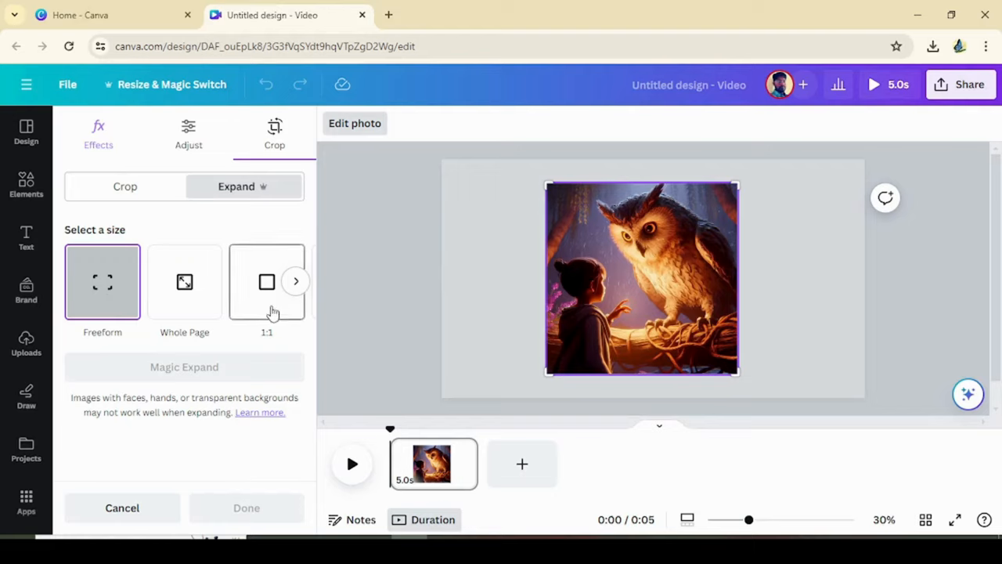
{"action": "left_click", "coordinate": [294, 280]}
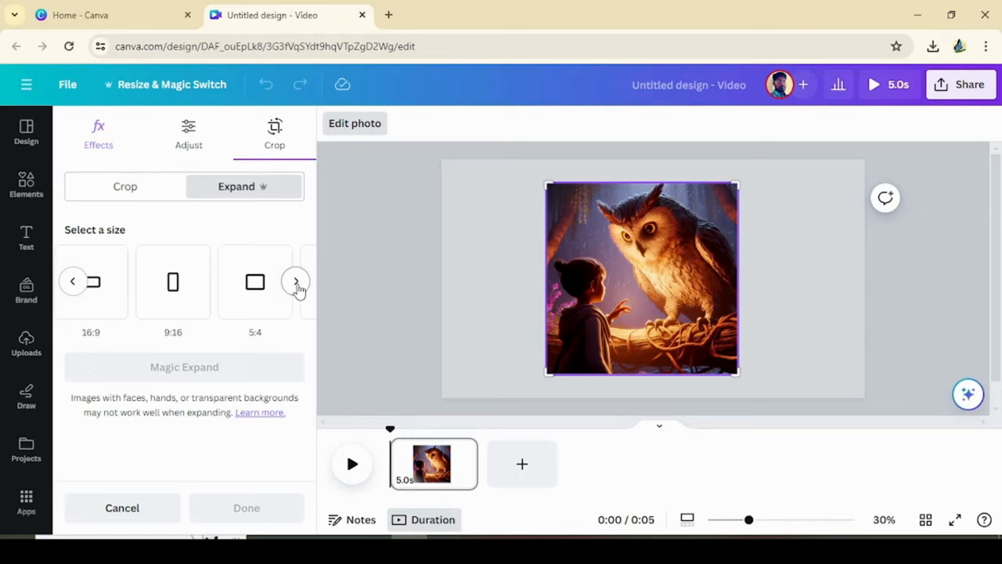
{"action": "left_click", "coordinate": [295, 281]}
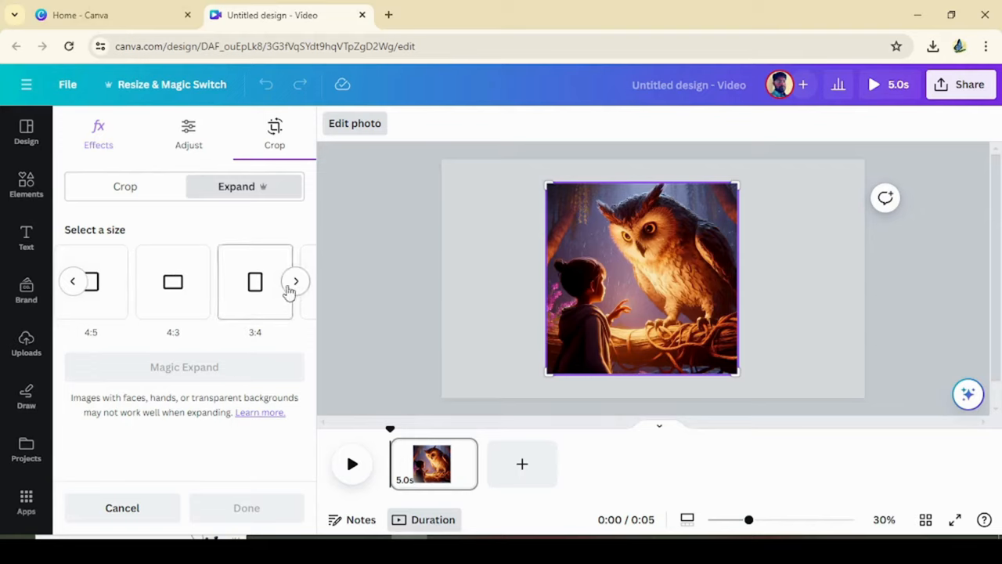
{"action": "left_click", "coordinate": [295, 280]}
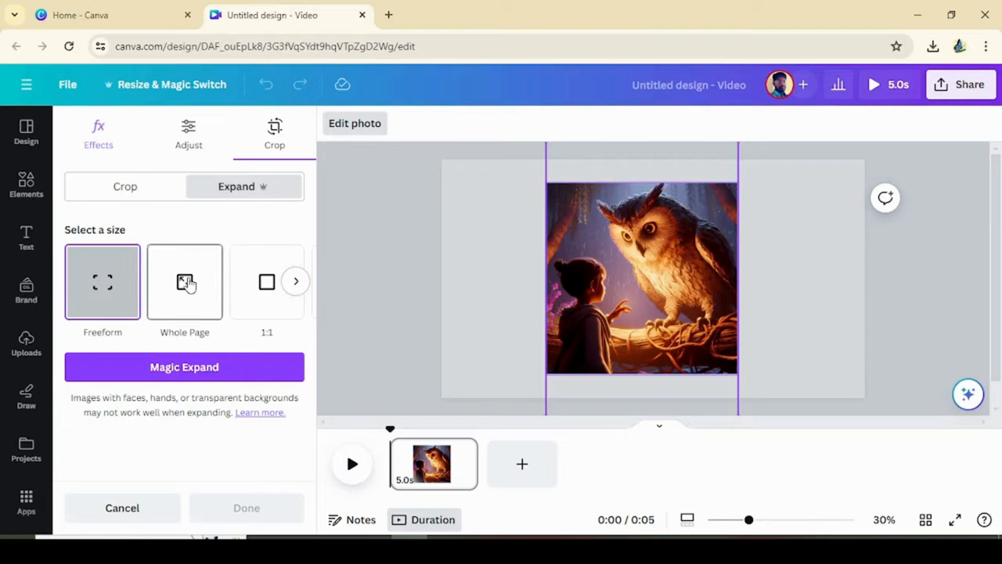
Step: Run Magic Expand to whole page, compare results and keep the lower-left version
{"action": "left_click", "coordinate": [185, 281]}
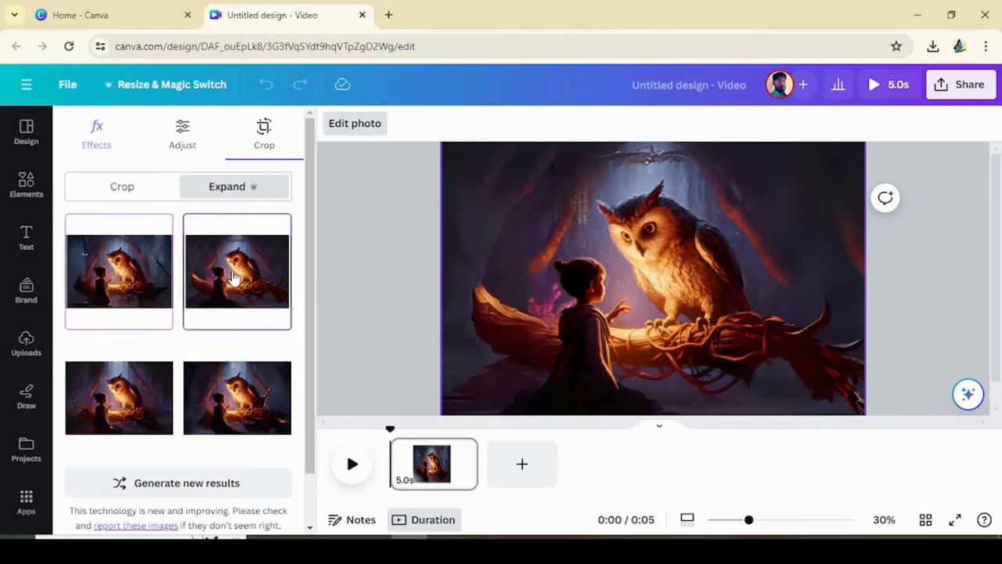
{"action": "left_click", "coordinate": [237, 273]}
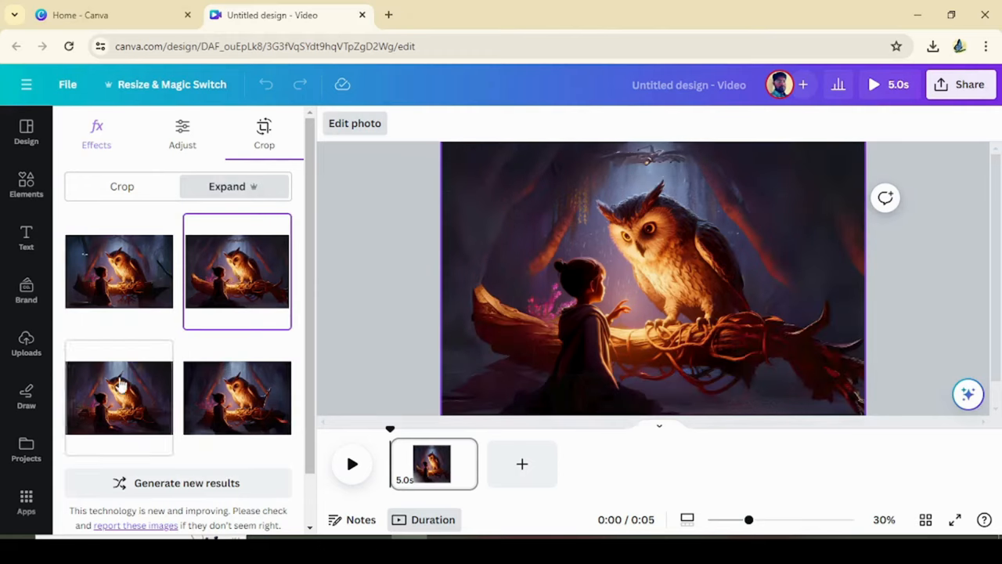
{"action": "left_click", "coordinate": [119, 397]}
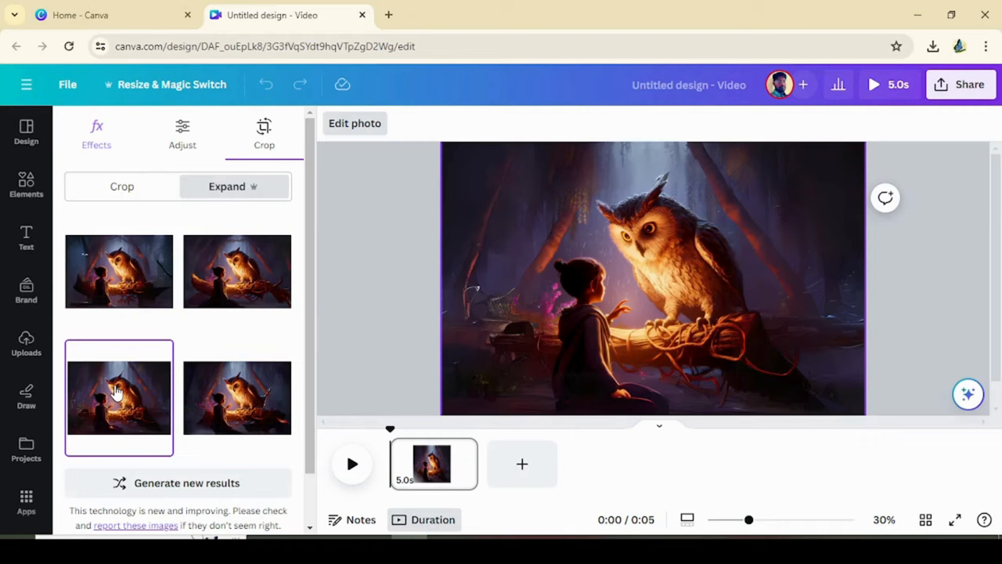
{"action": "left_click", "coordinate": [236, 397]}
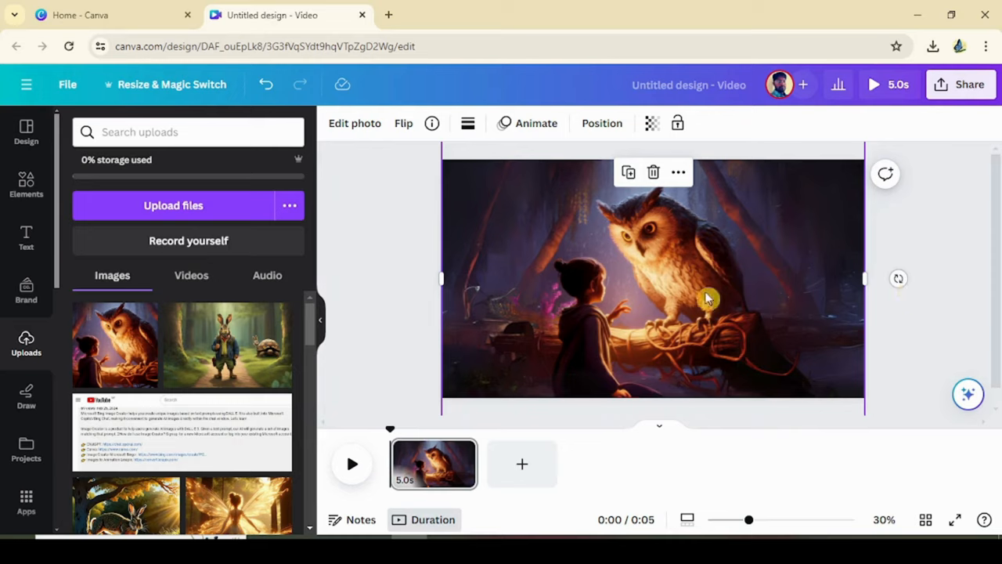
{"action": "mouse_move", "coordinate": [808, 269]}
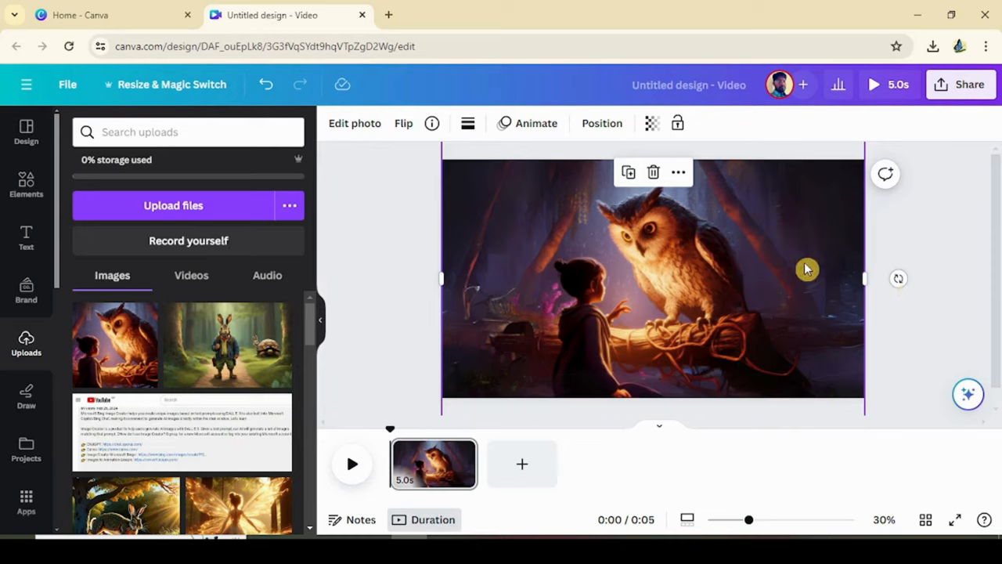
{"action": "left_click", "coordinate": [623, 131]}
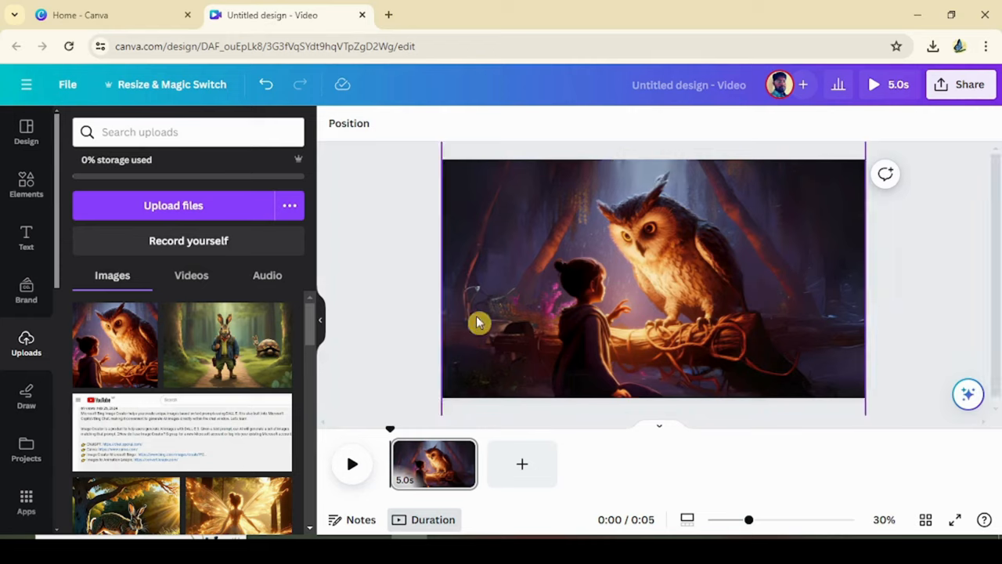
{"action": "mouse_move", "coordinate": [828, 213]}
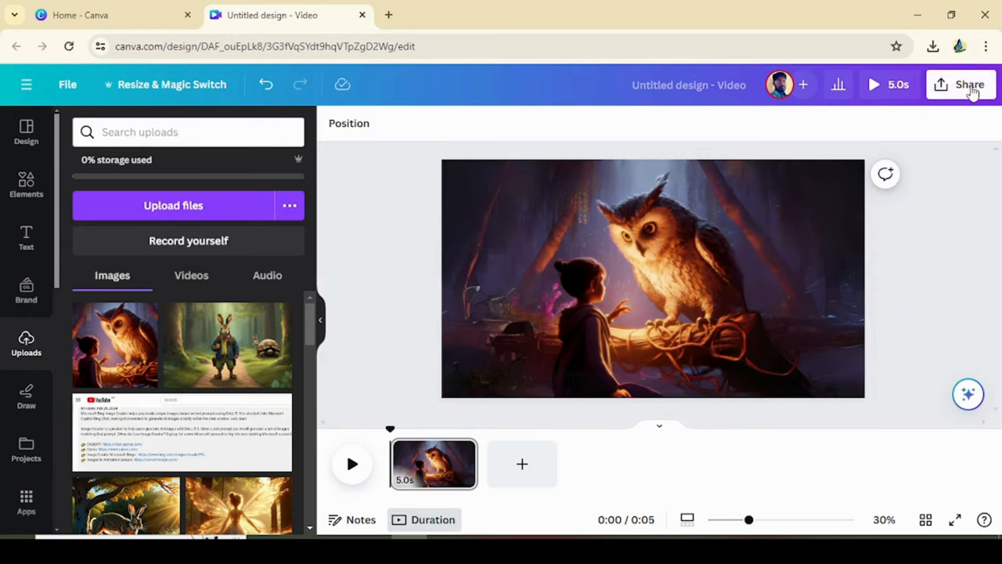
Step: Download the design as a 1920 × 1080 JPG at quality 100
{"action": "left_click", "coordinate": [967, 85]}
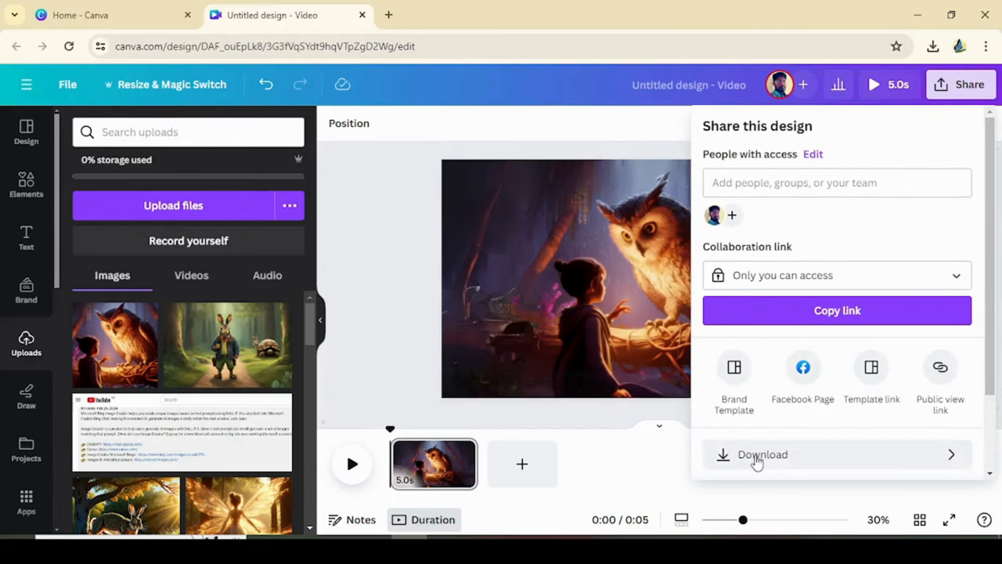
{"action": "left_click", "coordinate": [762, 454]}
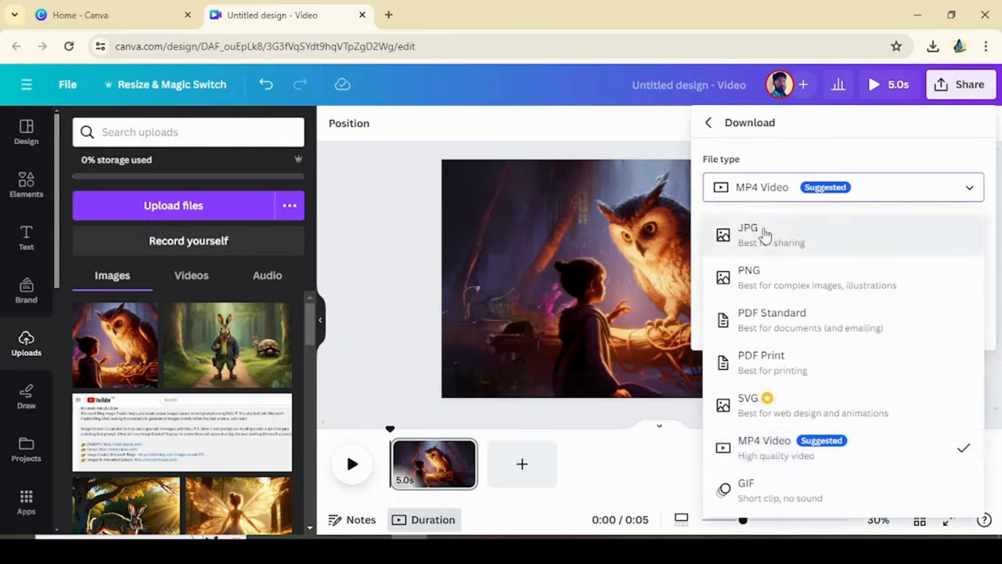
{"action": "left_click", "coordinate": [748, 233]}
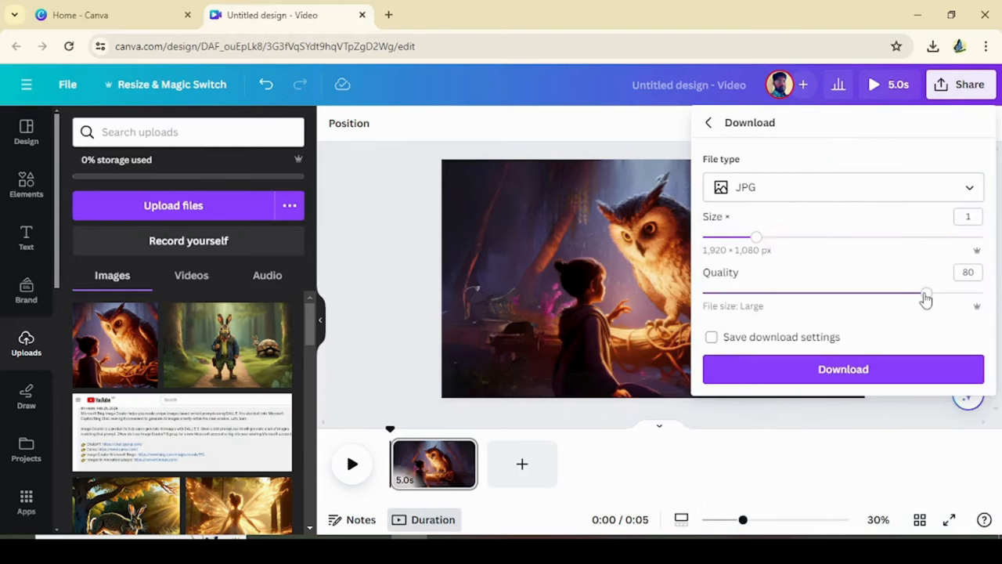
{"action": "left_click_drag", "start_coordinate": [925, 294], "coordinate": [983, 295]}
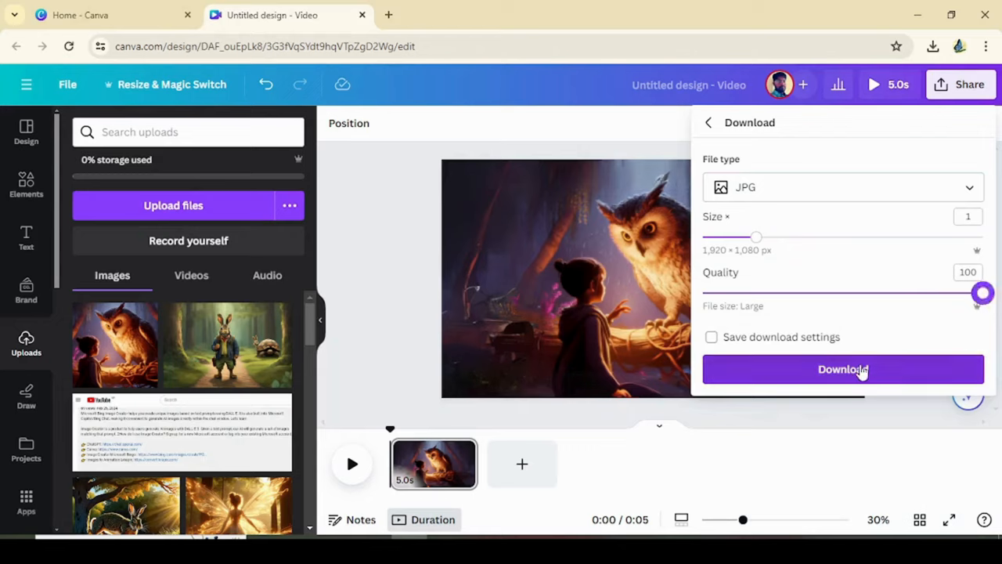
{"action": "left_click", "coordinate": [843, 369]}
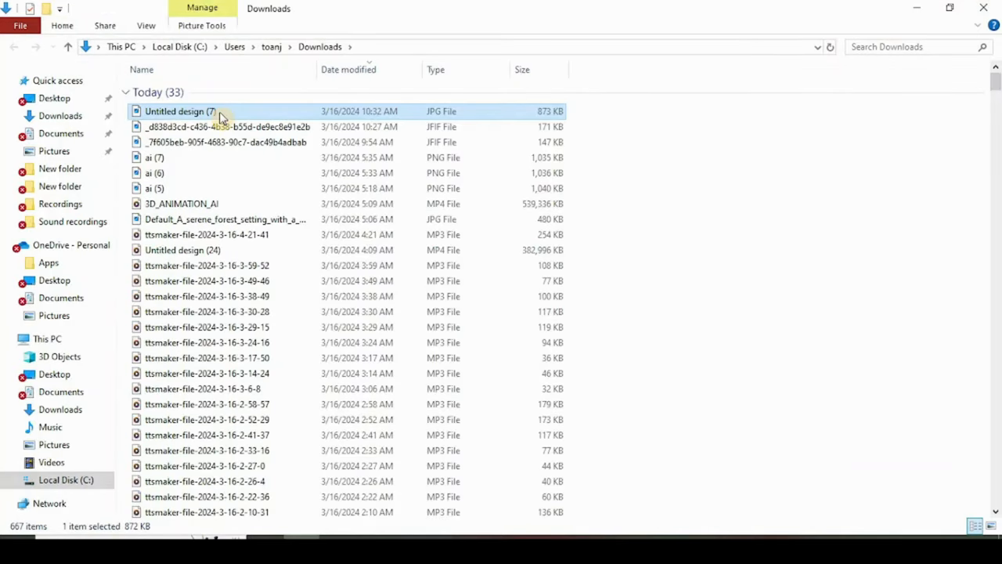
Step: View the saved Untitled design (7) JPG from Downloads in Photos
{"action": "double_click", "coordinate": [180, 111]}
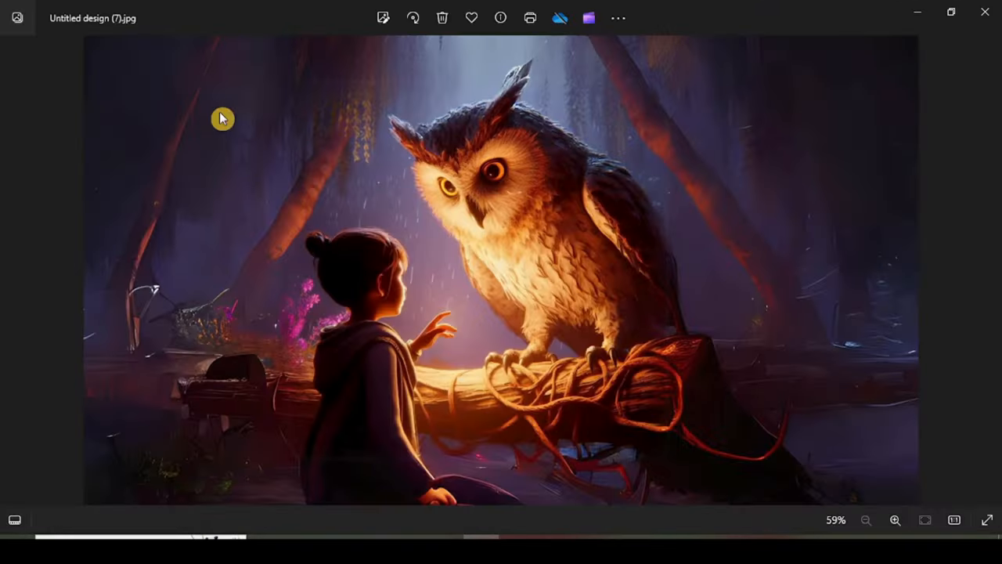
{"action": "mouse_move", "coordinate": [531, 78]}
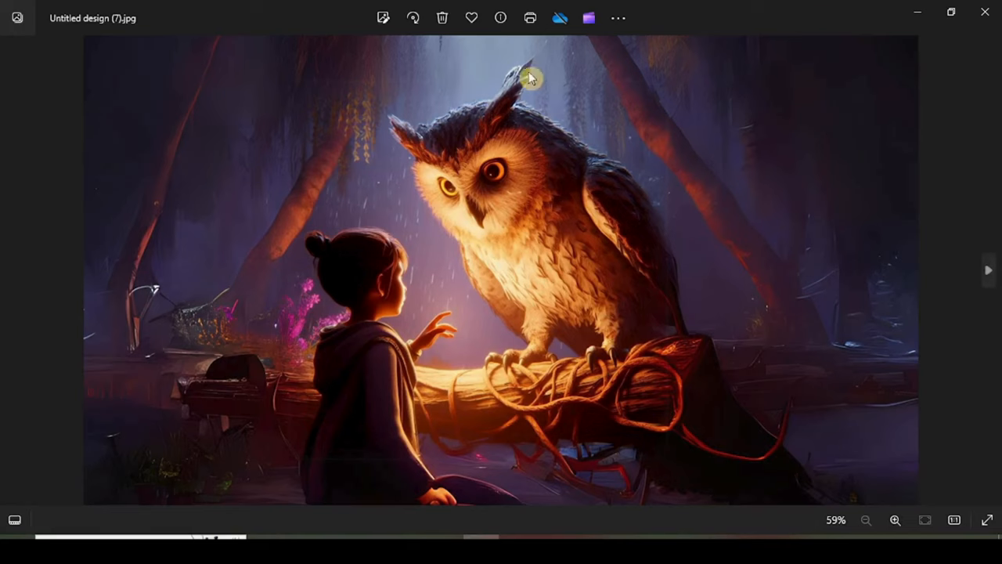
{"action": "mouse_move", "coordinate": [614, 269]}
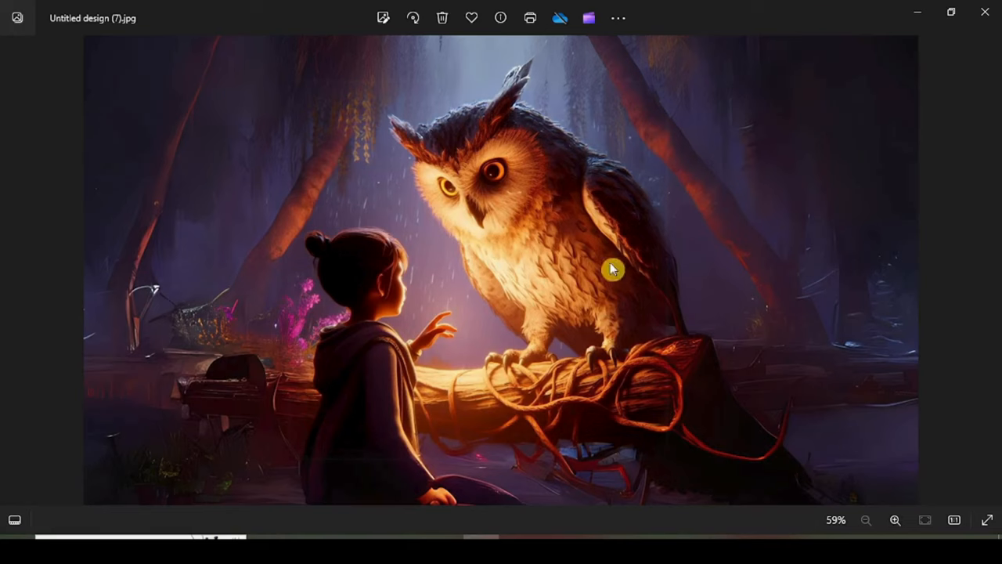